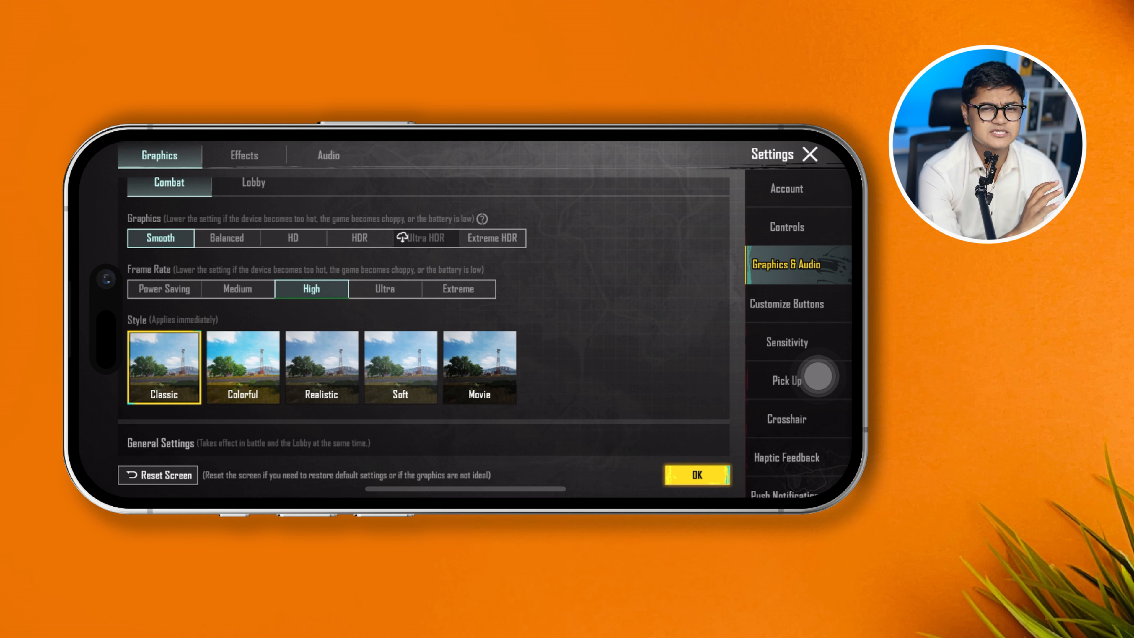
- Set the combat frame rate to Ultra, passing through Medium, with Smooth graphics and Classic style
{"action": "left_click", "coordinate": [237, 289]}
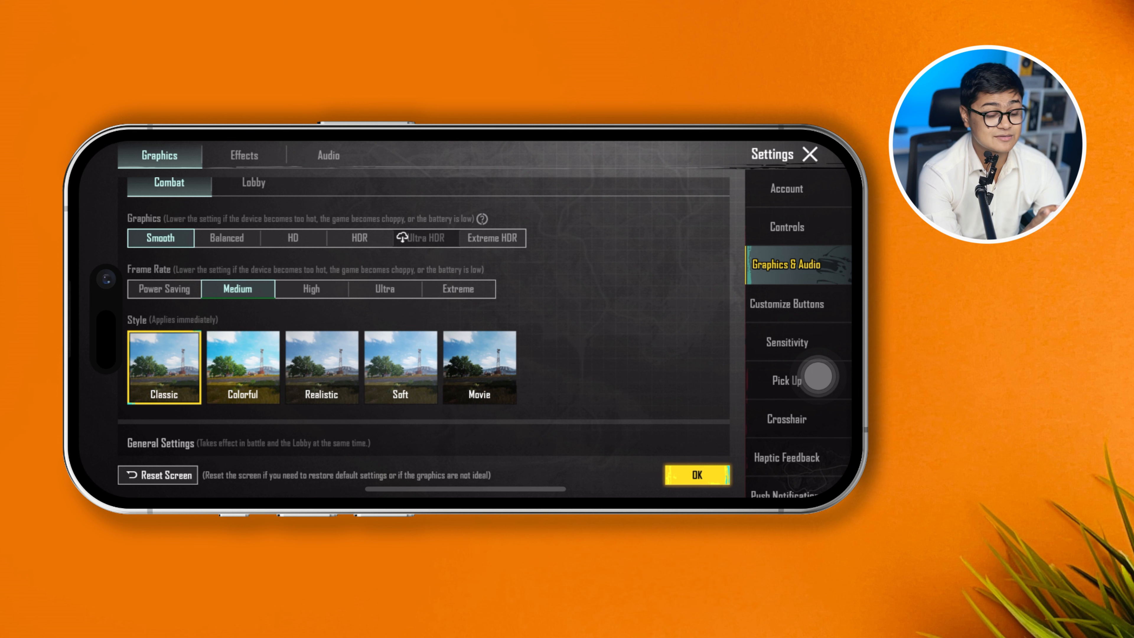
{"action": "left_click", "coordinate": [383, 289]}
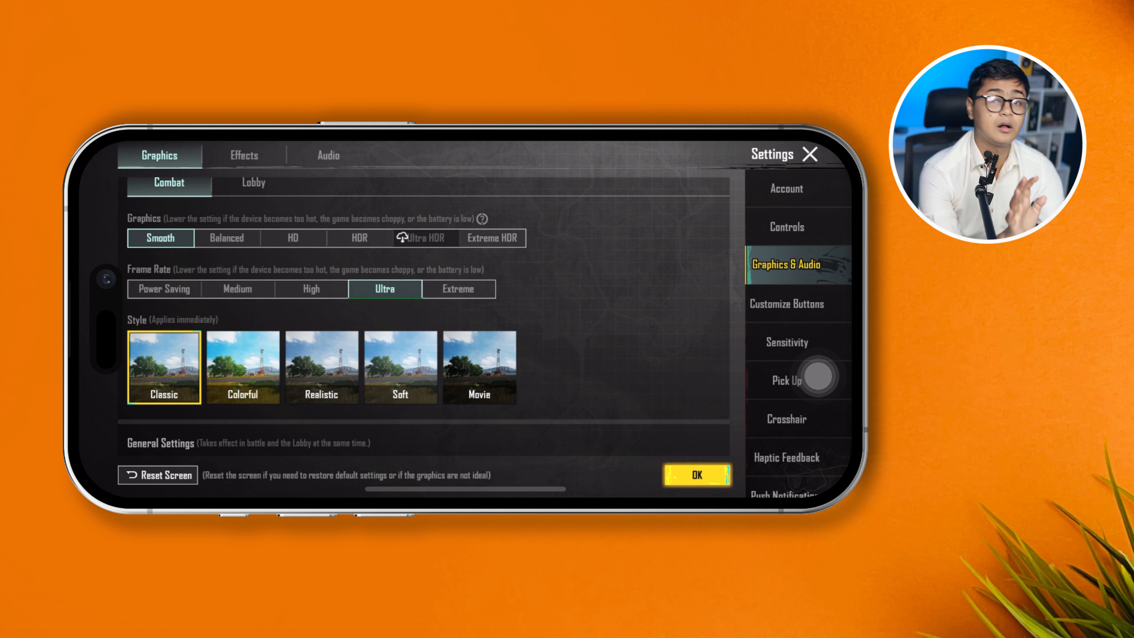
- Enable Auto-Adjust Graphics in General Settings, then return to the phone's home screen
{"action": "scroll", "scroll_direction": "down", "scroll_amount": 3}
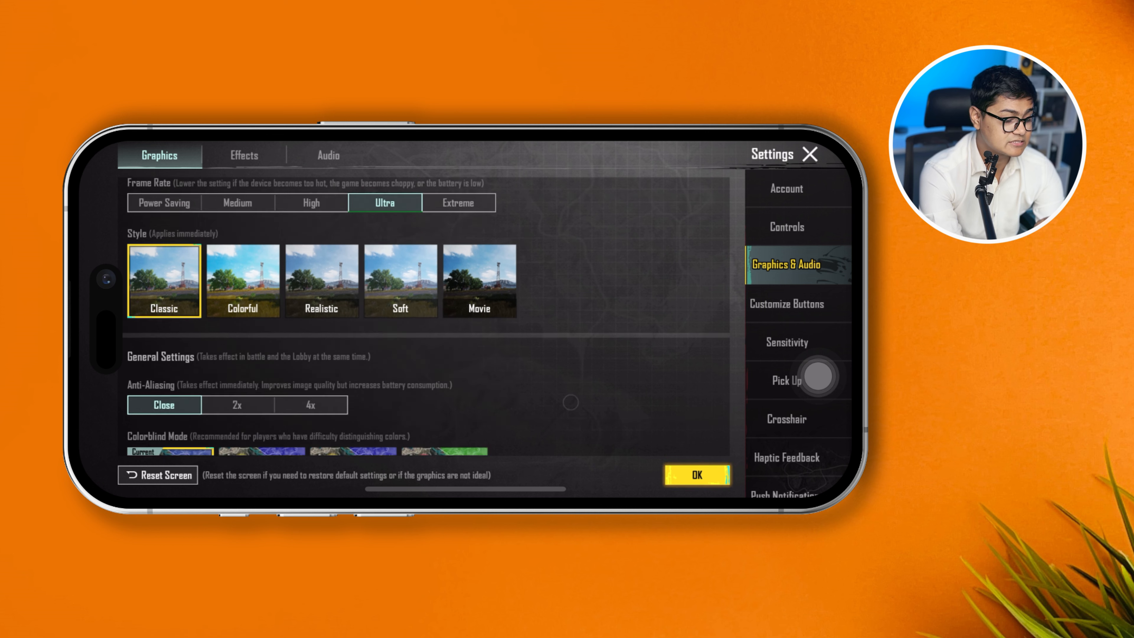
{"action": "scroll", "scroll_direction": "down", "scroll_amount": 3}
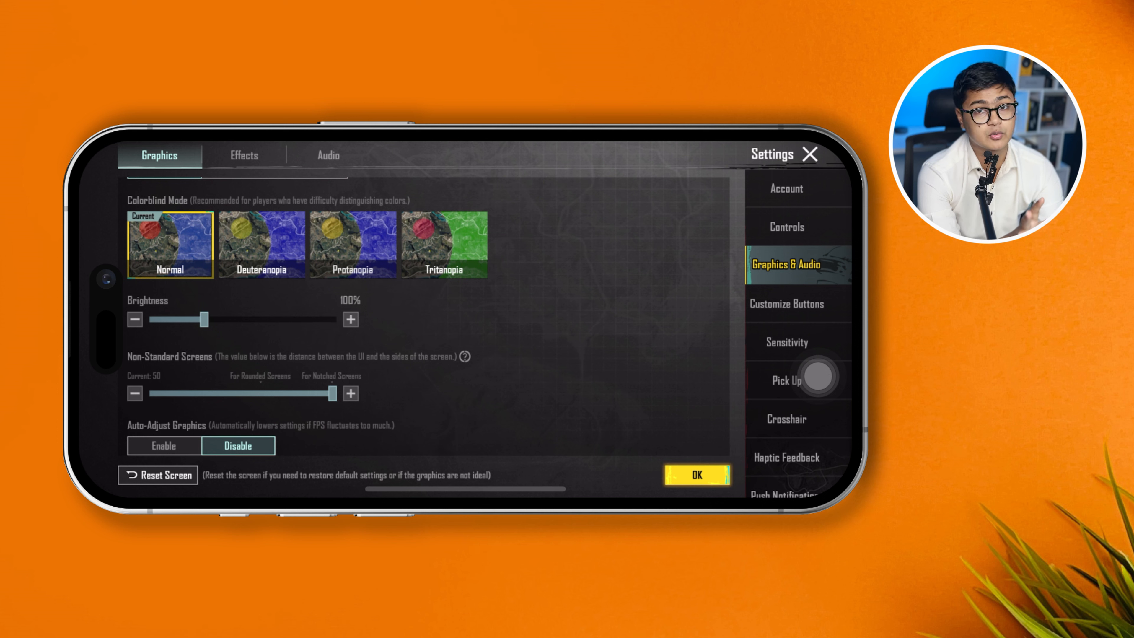
{"action": "left_click", "coordinate": [164, 445]}
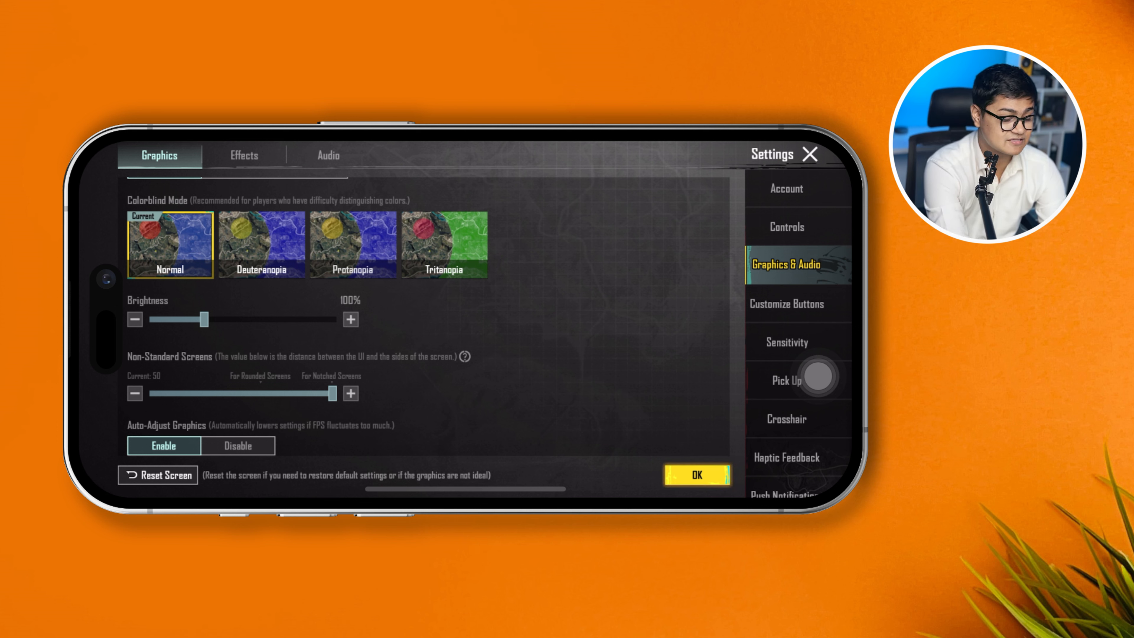
{"action": "scroll", "scroll_direction": "up", "scroll_amount": 3}
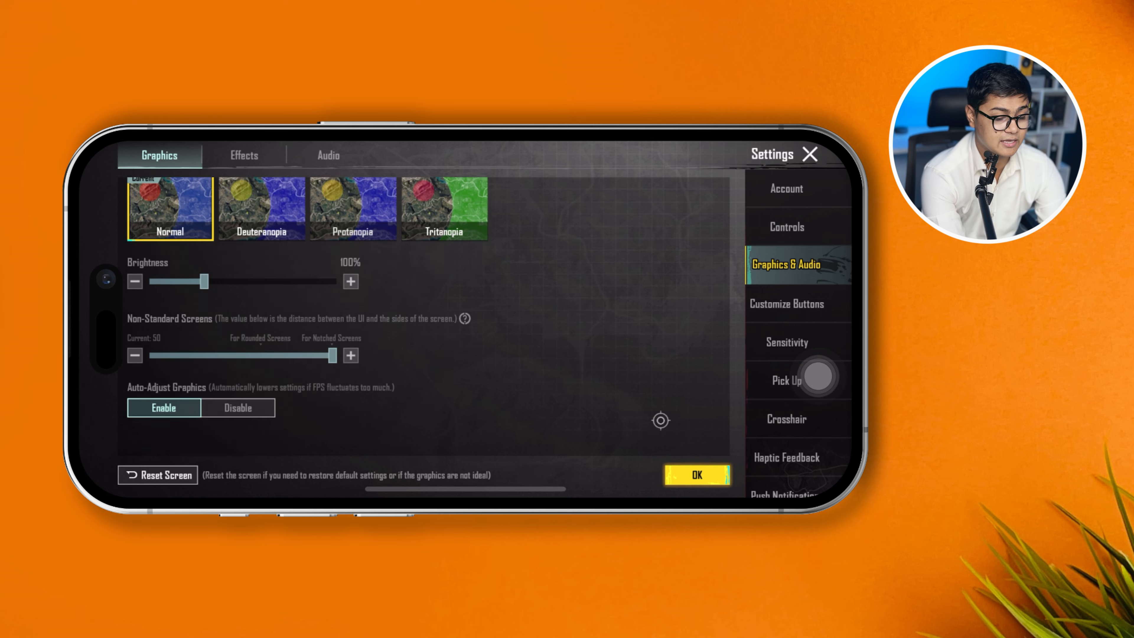
{"action": "left_click", "coordinate": [696, 475]}
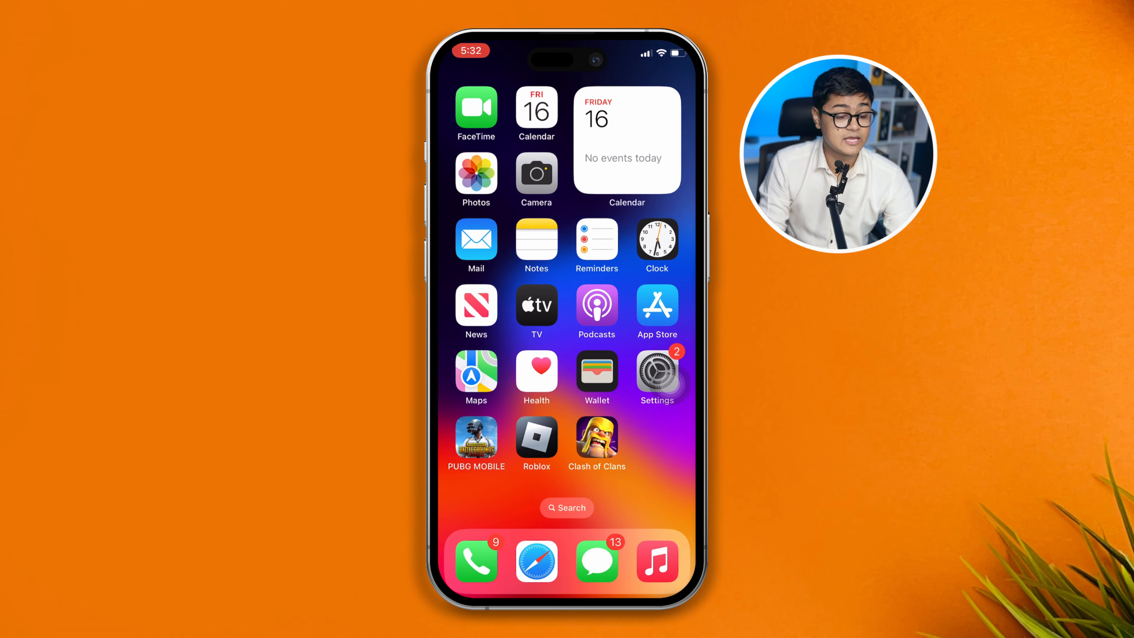
- Open iOS Settings and go to the PUBG MOBILE app's permissions page
{"action": "left_click", "coordinate": [655, 376]}
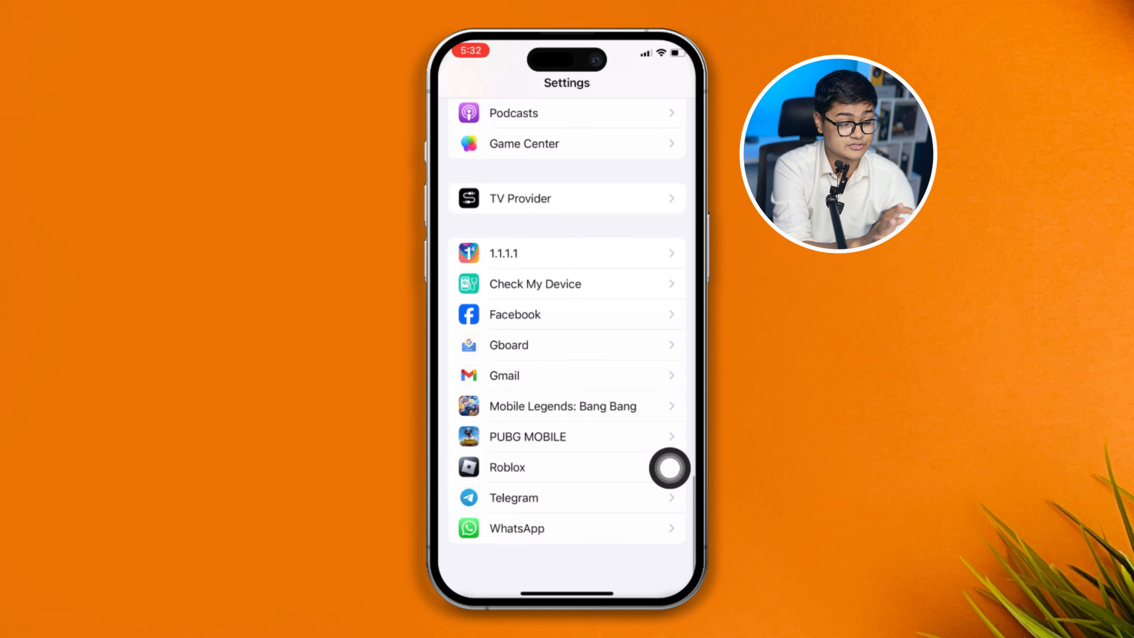
{"action": "scroll", "scroll_direction": "down", "scroll_amount": 3}
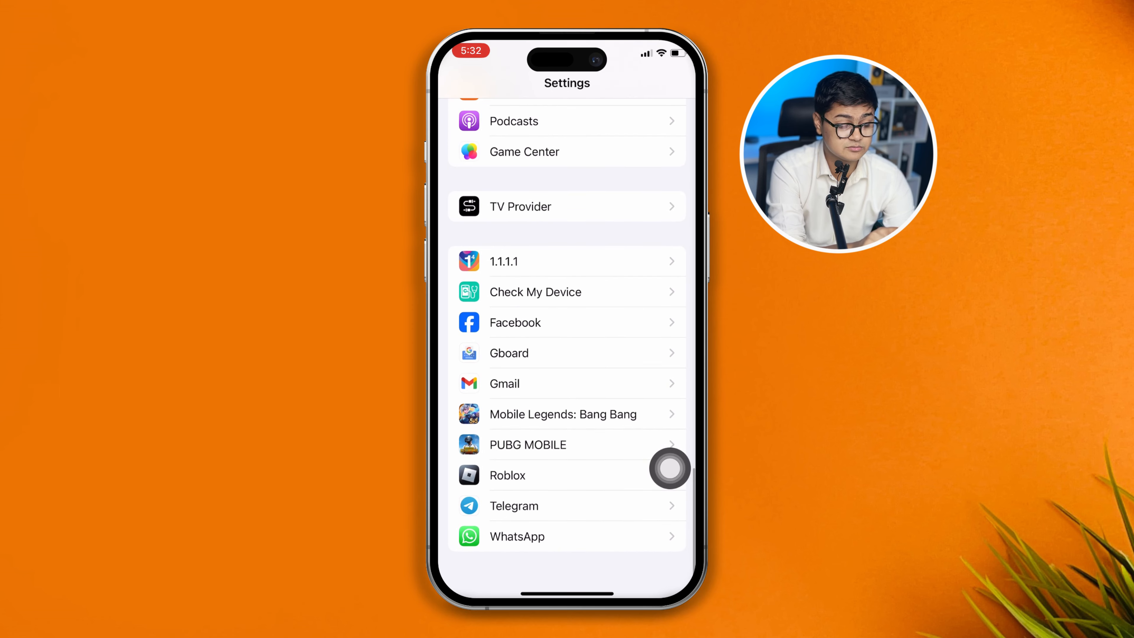
{"action": "left_click", "coordinate": [527, 445]}
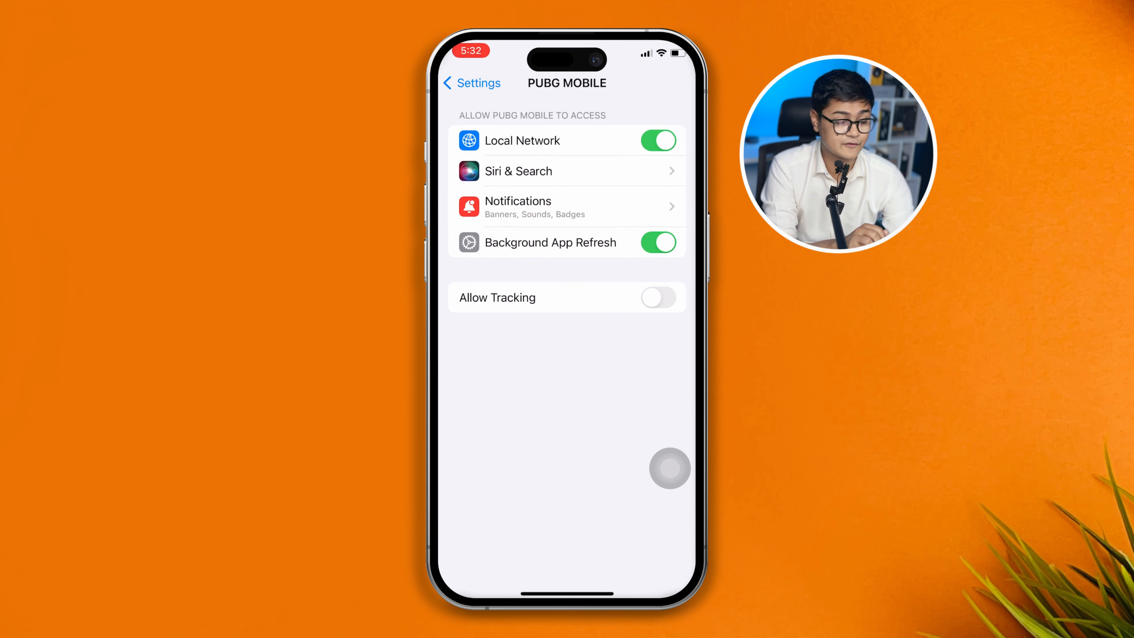